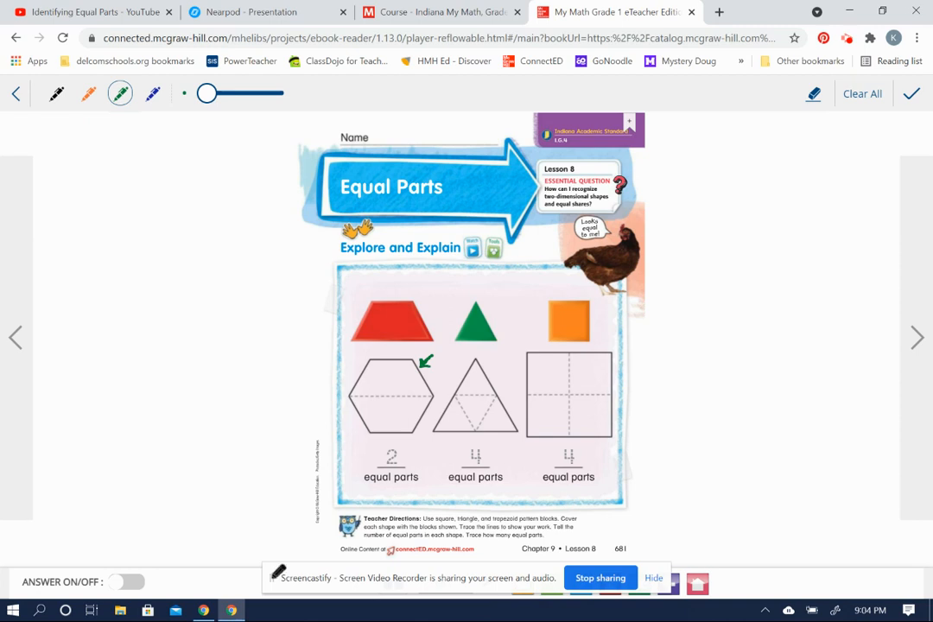
- Draw a green line across the hexagon splitting it into 2 parts, then start dividing the triangle
{"action": "left_click_drag", "start_coordinate": [363, 389], "coordinate": [349, 399]}
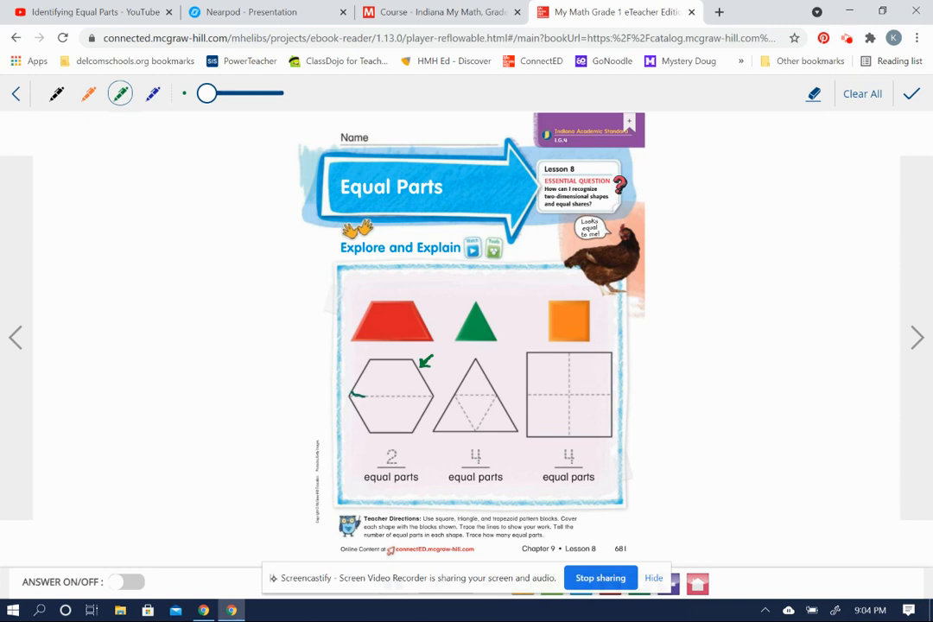
{"action": "left_click_drag", "start_coordinate": [349, 397], "coordinate": [440, 398]}
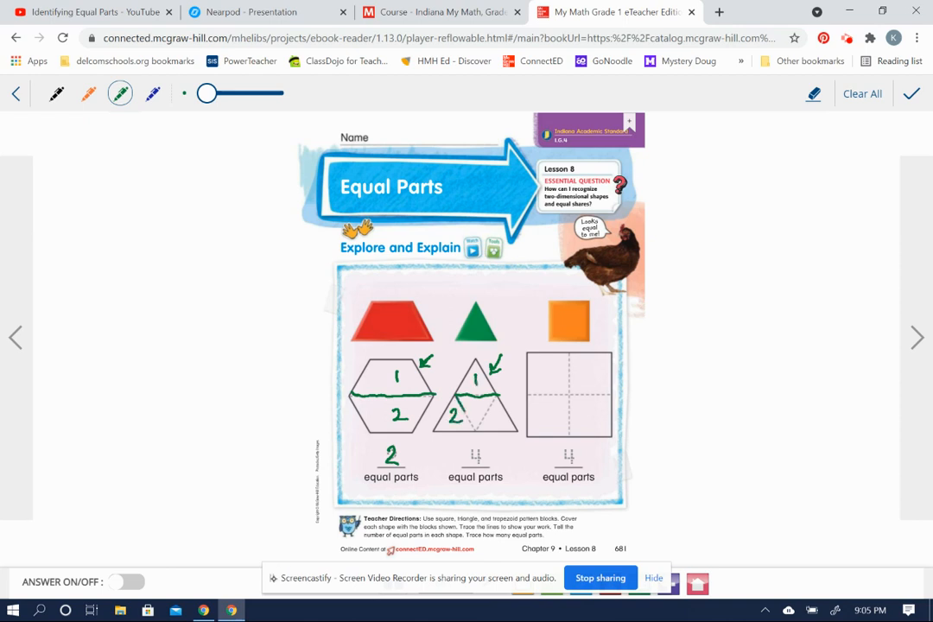
{"action": "left_click_drag", "start_coordinate": [453, 397], "coordinate": [498, 424]}
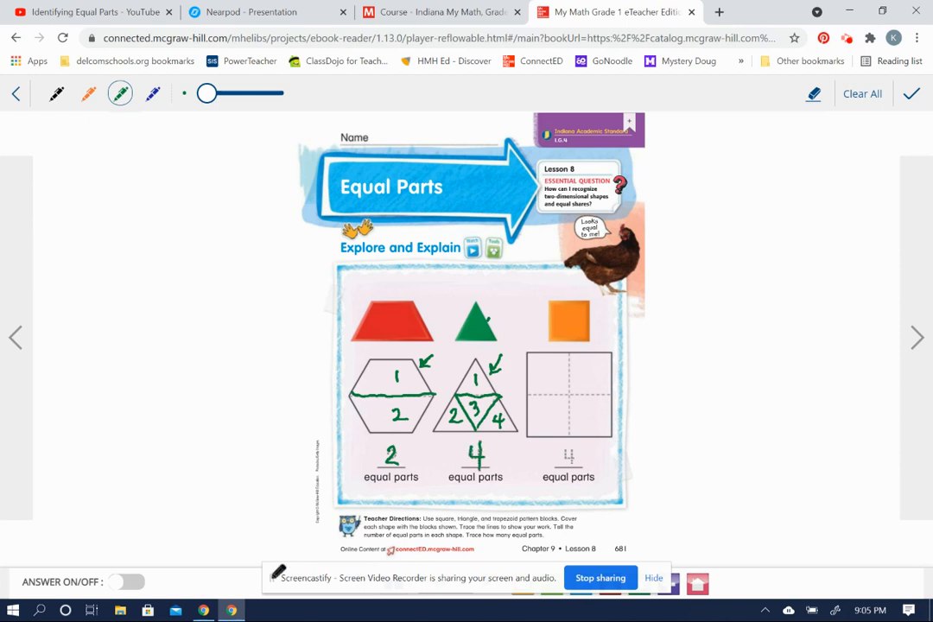
- Write 4 in green under the triangle's four numbered parts
{"action": "left_click_drag", "start_coordinate": [601, 325], "coordinate": [608, 349]}
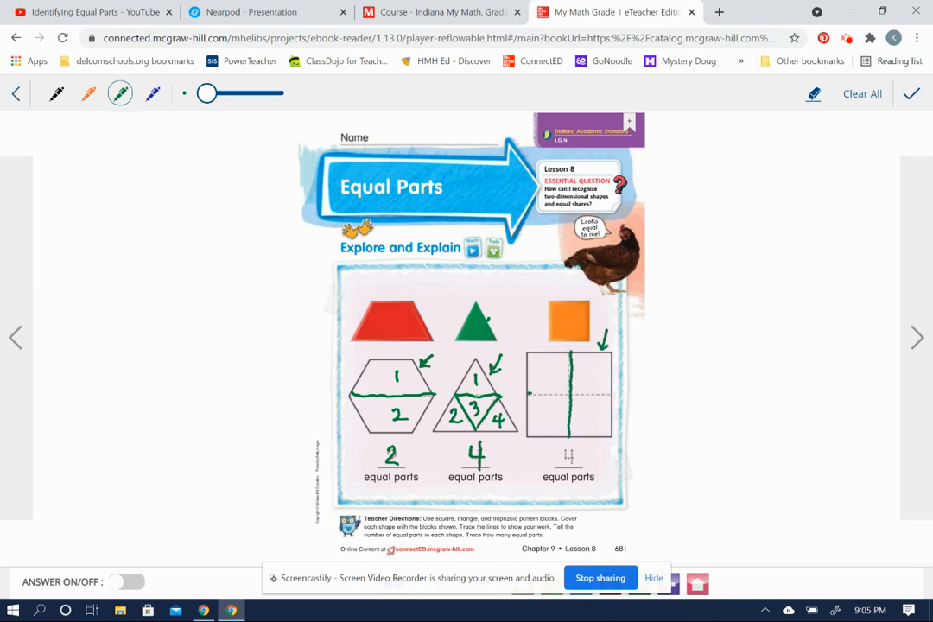
- Draw a green line dividing the square, then advance to the See and Show page
{"action": "left_click_drag", "start_coordinate": [532, 396], "coordinate": [605, 396]}
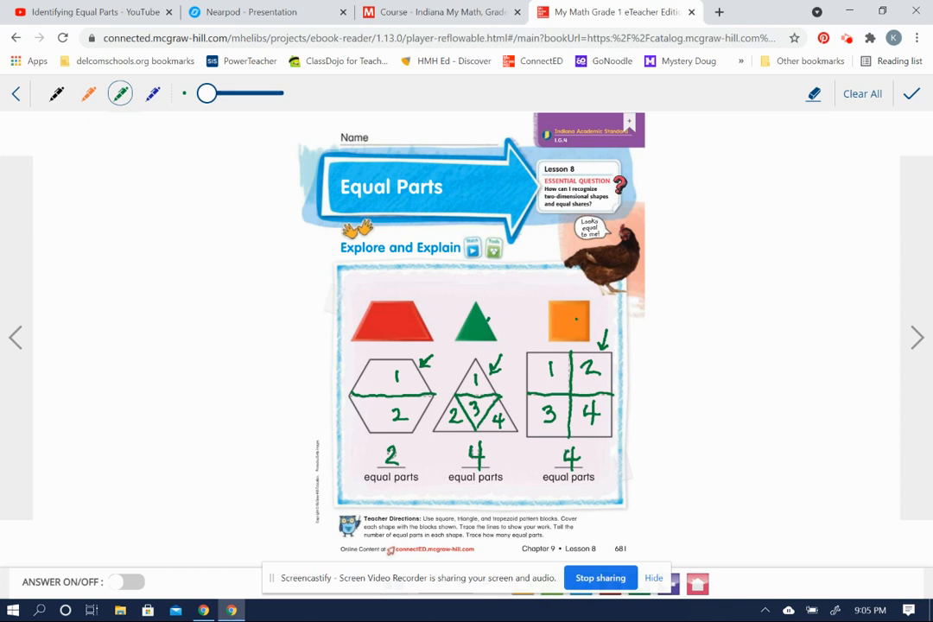
{"action": "left_click", "coordinate": [916, 337]}
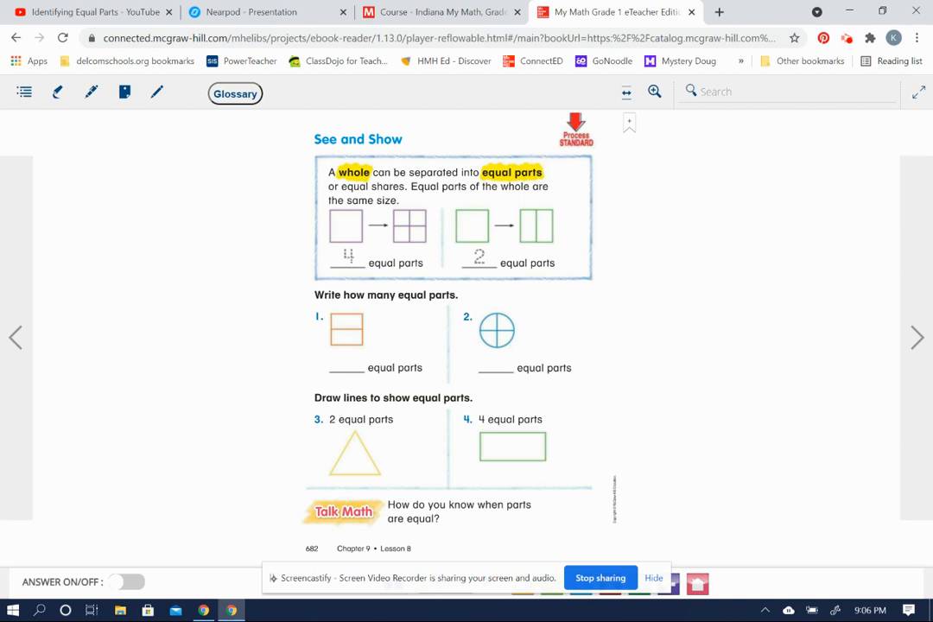
- Enable annotation with green ink and outline the whole example square
{"action": "left_click", "coordinate": [89, 91]}
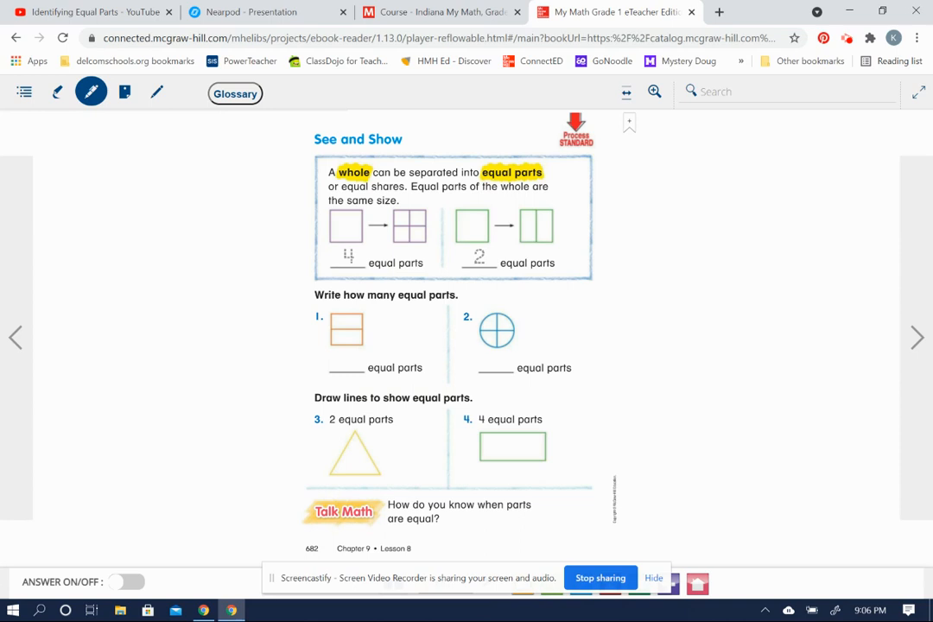
{"action": "left_click", "coordinate": [89, 91]}
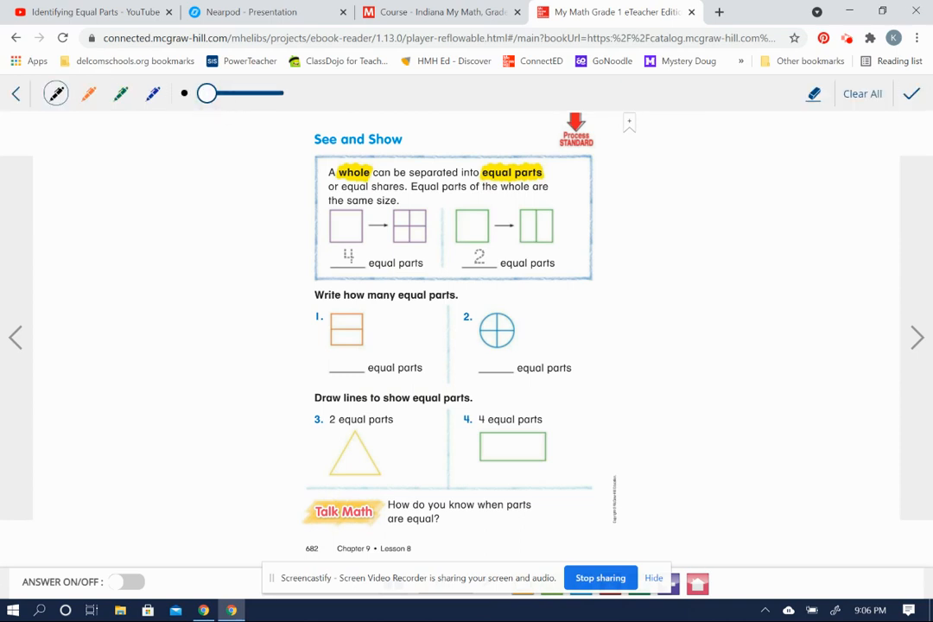
{"action": "left_click", "coordinate": [121, 93]}
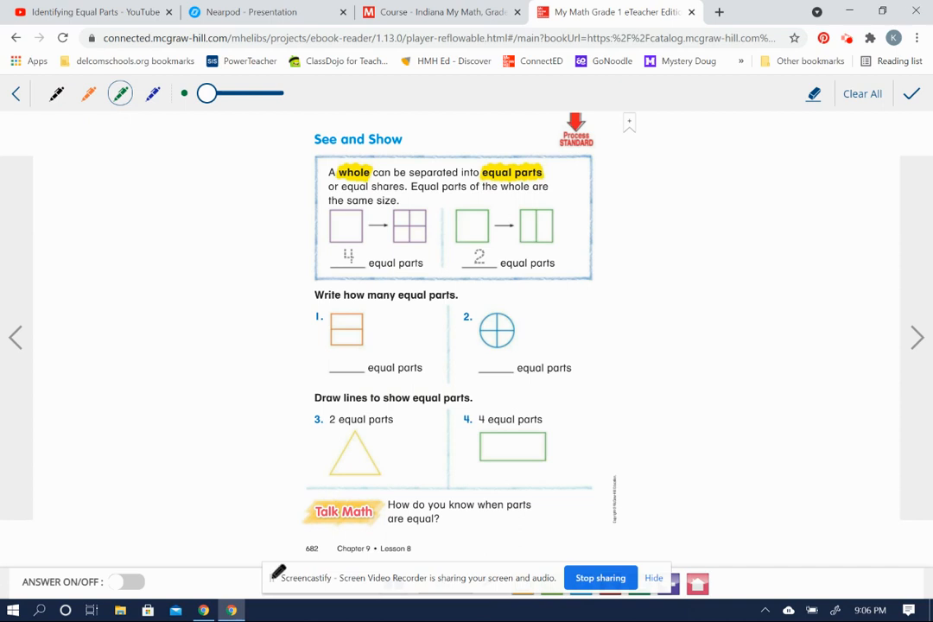
{"action": "left_click_drag", "start_coordinate": [329, 207], "coordinate": [363, 245]}
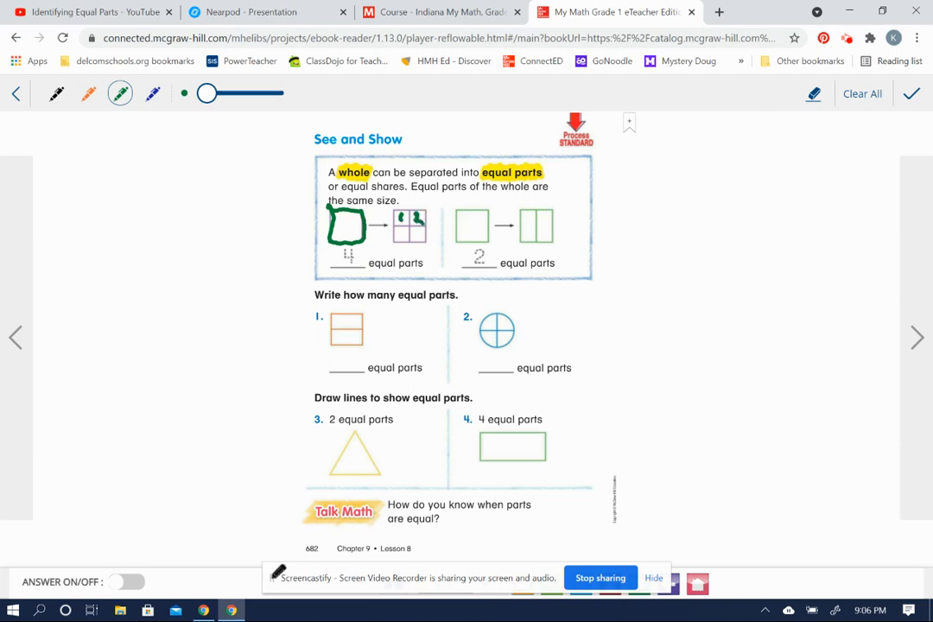
- Number the square's four parts and write 4 and 2 in the two blanks
{"action": "left_click_drag", "start_coordinate": [401, 221], "coordinate": [418, 239]}
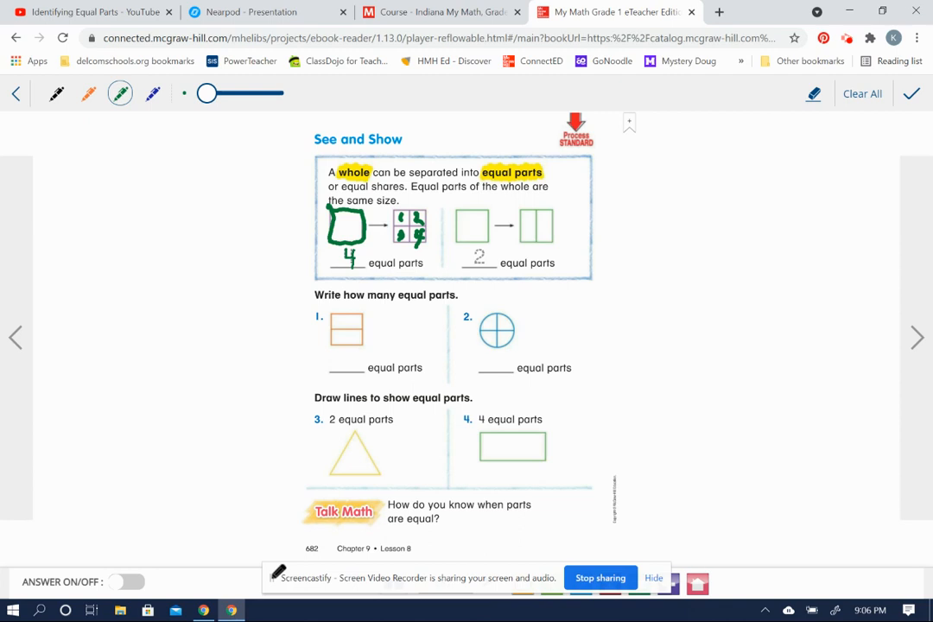
{"action": "left_click_drag", "start_coordinate": [475, 246], "coordinate": [483, 262]}
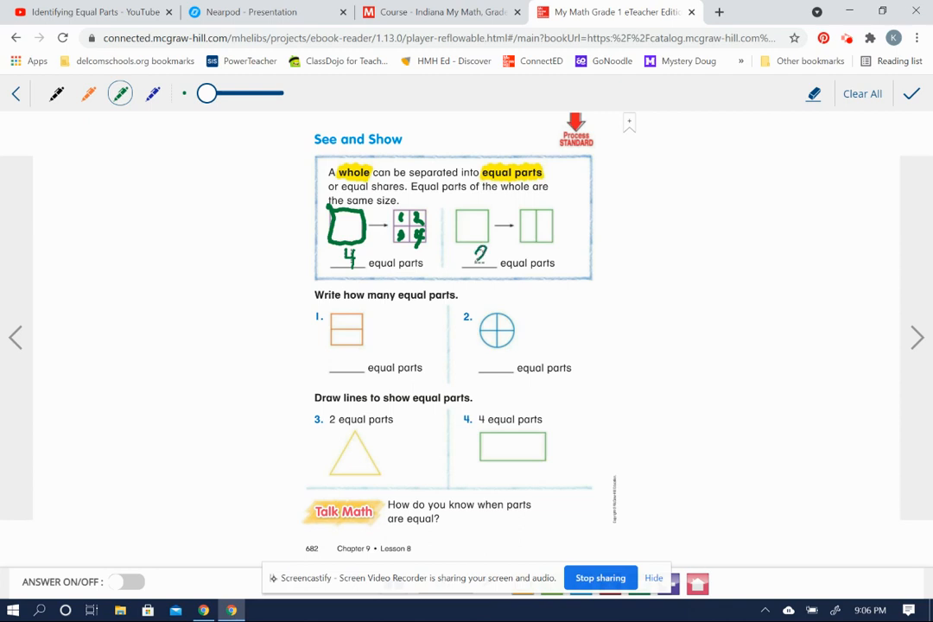
{"action": "left_click_drag", "start_coordinate": [529, 207], "coordinate": [529, 245]}
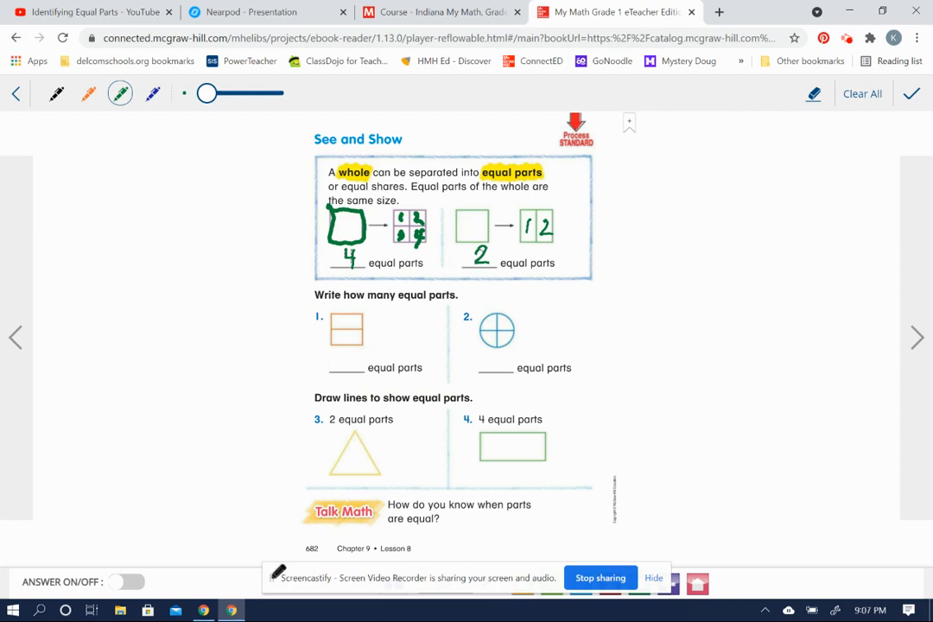
- Mark the halved rectangle area to begin numbering its parts 1 and 2
{"action": "left_click", "coordinate": [356, 320]}
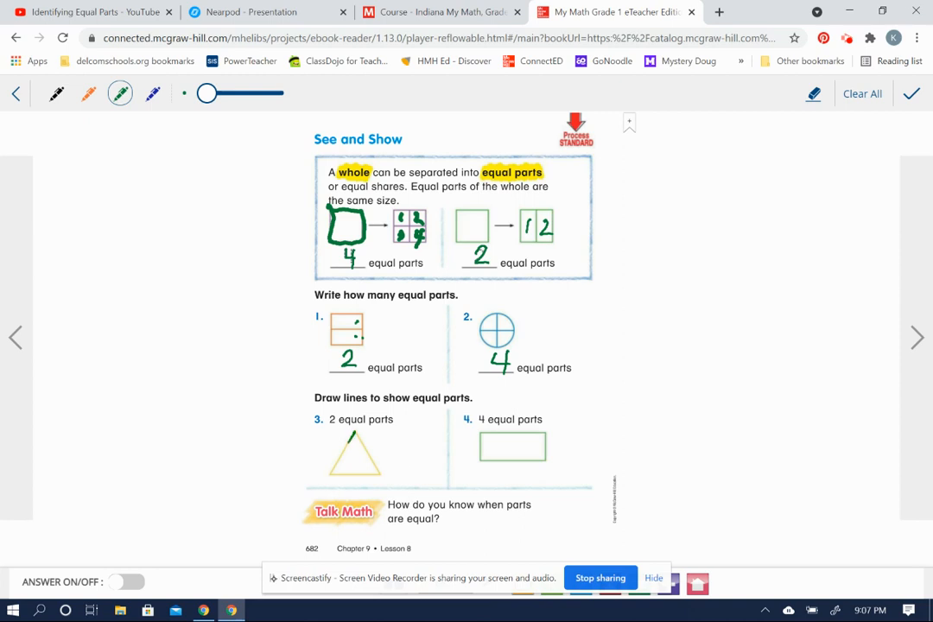
- Mark exercise 3's triangle in green and draw a line down its middle to halve it
{"action": "left_click_drag", "start_coordinate": [356, 436], "coordinate": [380, 477]}
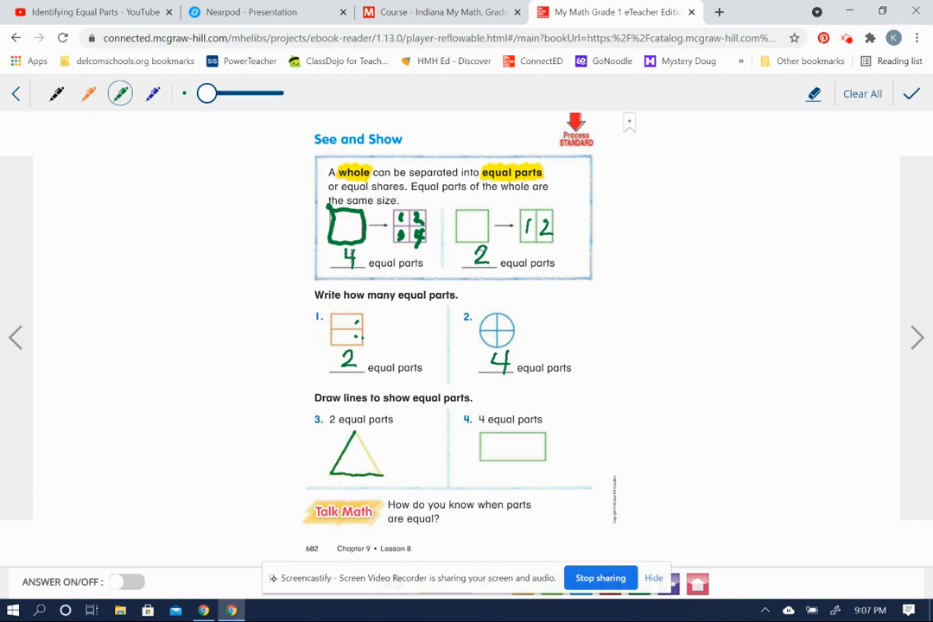
{"action": "left_click_drag", "start_coordinate": [354, 428], "coordinate": [380, 476]}
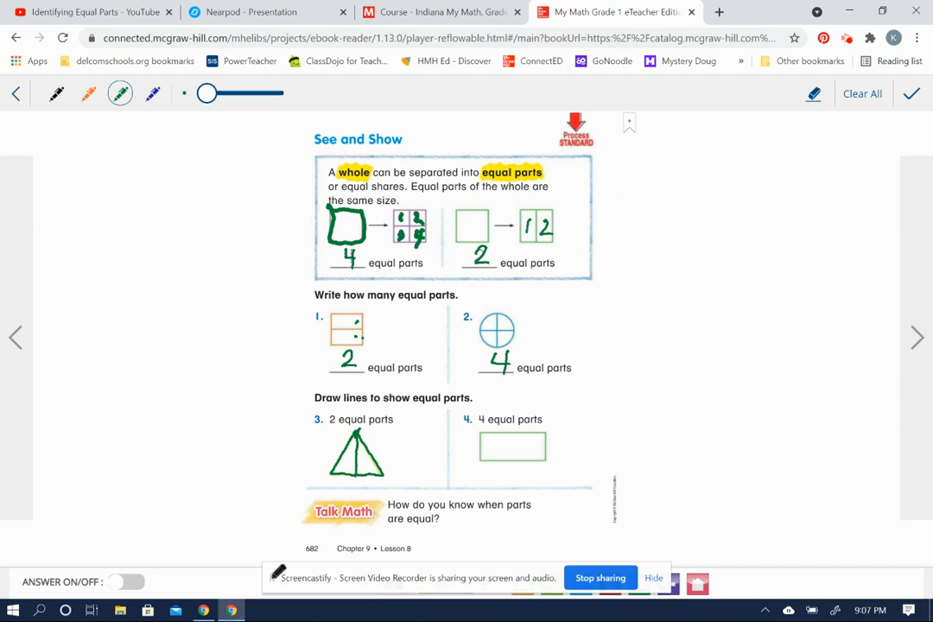
{"action": "left_click_drag", "start_coordinate": [346, 450], "coordinate": [345, 470]}
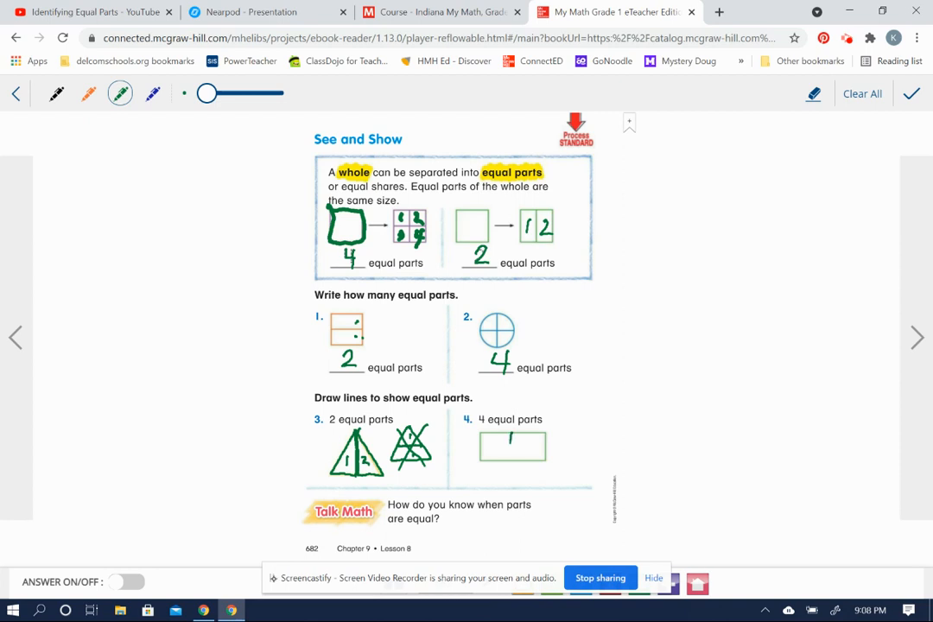
- Draw crossing green lines on exercise 4's rectangle to divide it into four parts
{"action": "left_click_drag", "start_coordinate": [512, 434], "coordinate": [512, 463]}
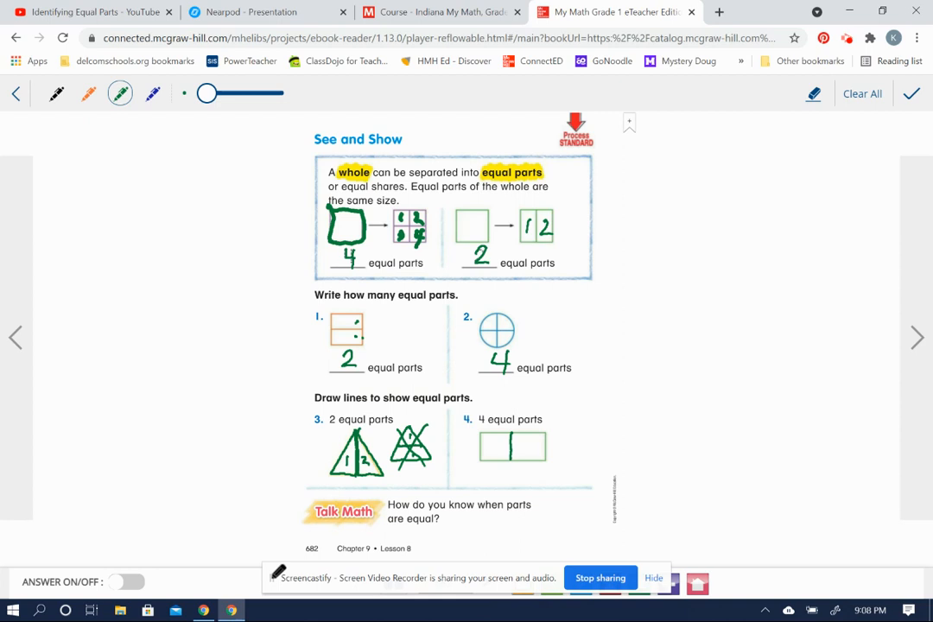
{"action": "left_click_drag", "start_coordinate": [481, 446], "coordinate": [536, 446]}
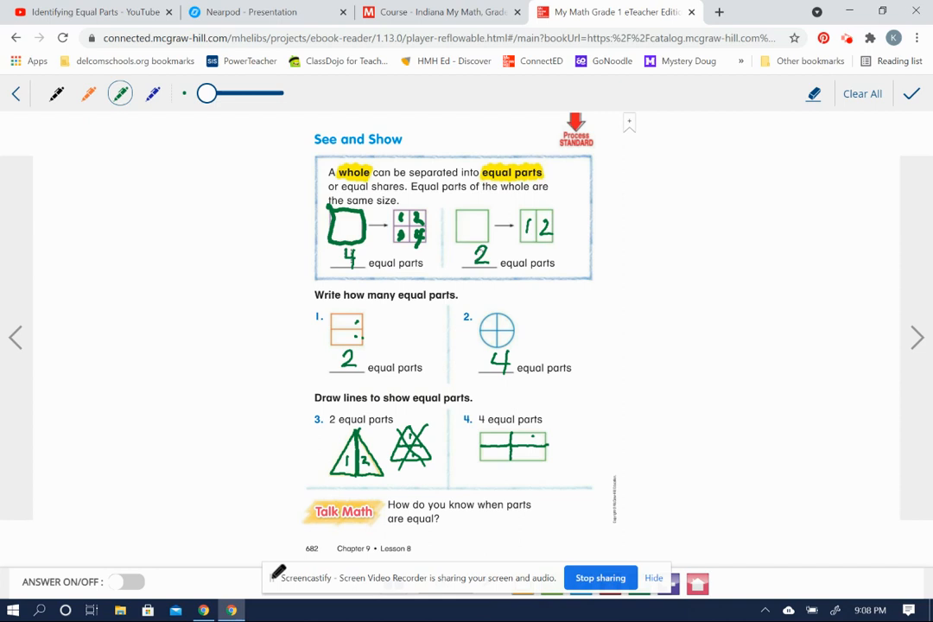
{"action": "left_click_drag", "start_coordinate": [487, 474], "coordinate": [531, 494]}
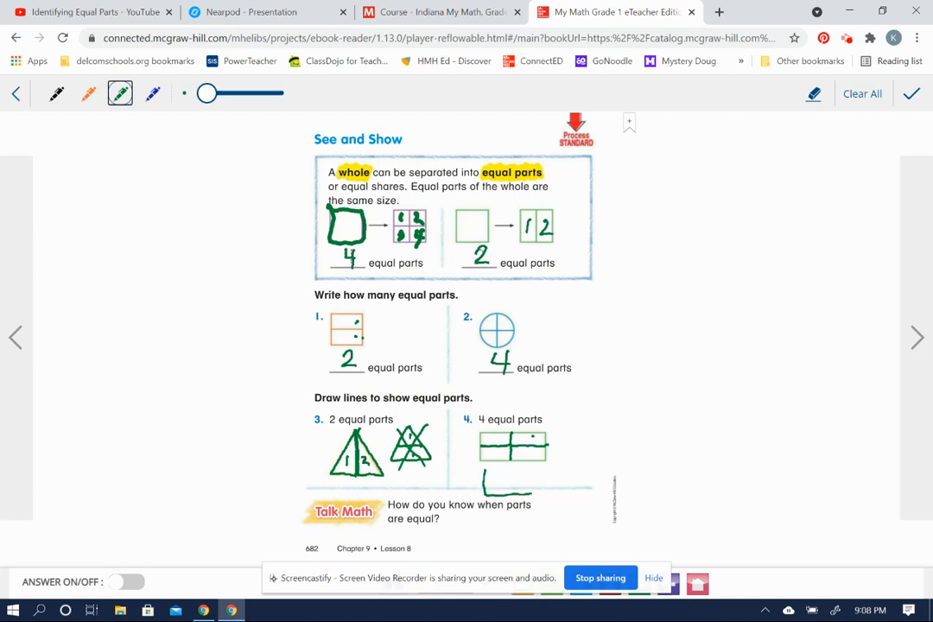
{"action": "left_click_drag", "start_coordinate": [498, 474], "coordinate": [567, 493]}
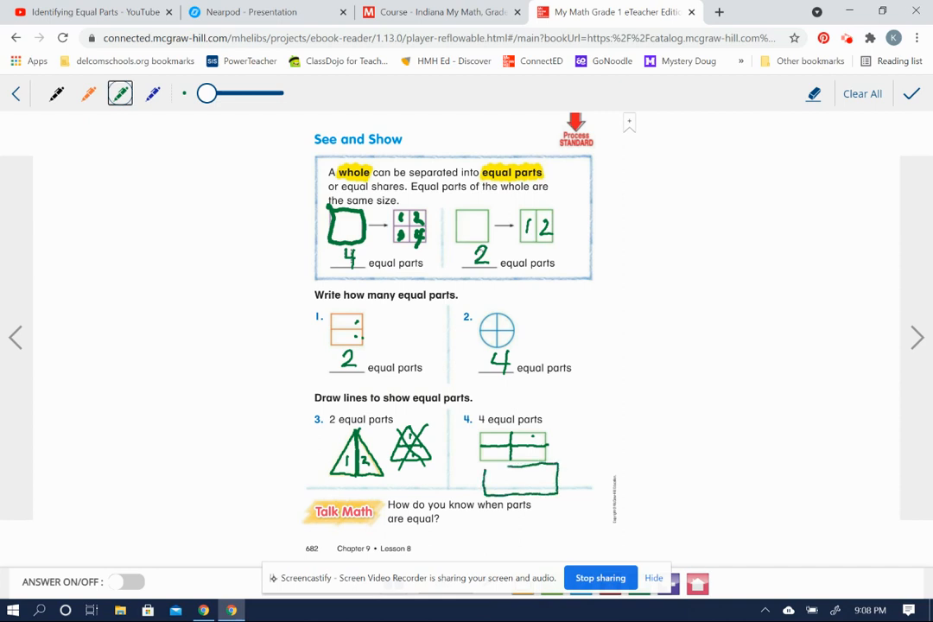